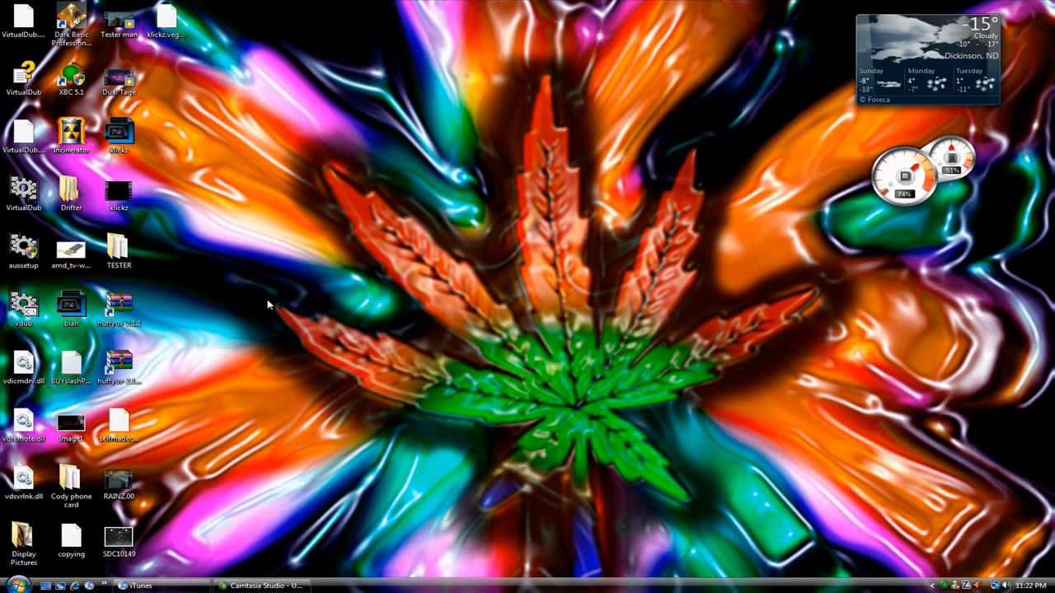
{"action": "mouse_move", "coordinate": [660, 24]}
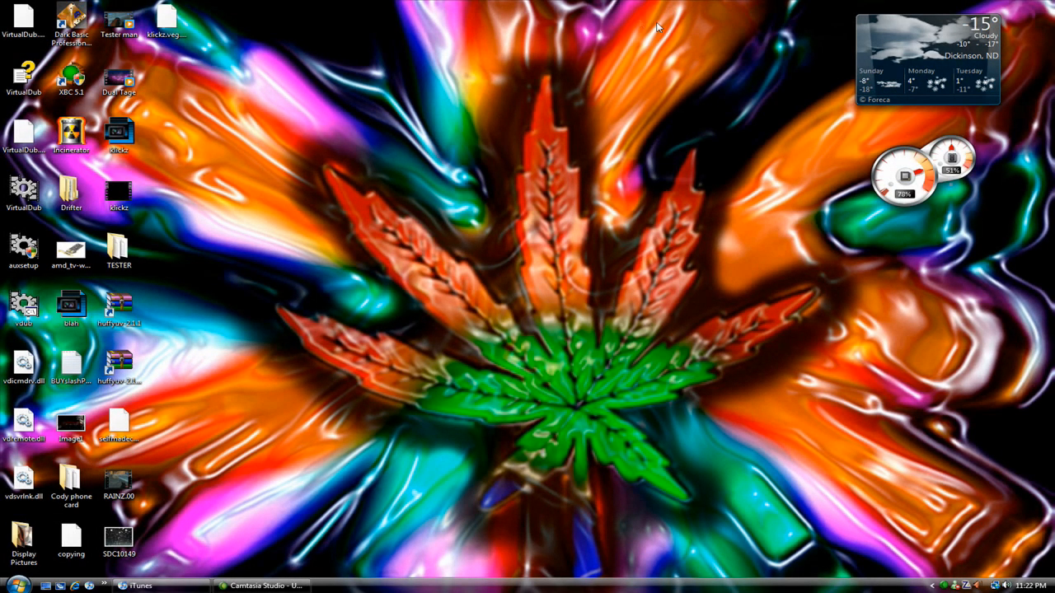
Drag at the top edge of the desktop to reveal the RocketDock launcher.
{"action": "left_click_drag", "start_coordinate": [655, 25], "coordinate": [404, 202]}
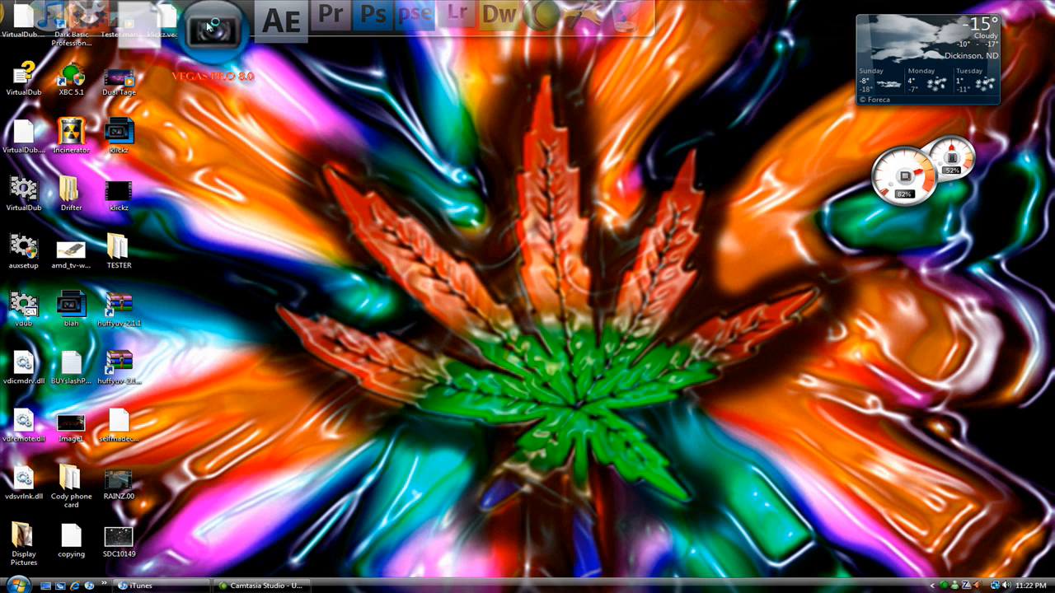
Launch Vegas Pro 8.0 from the dock.
{"action": "double_click", "coordinate": [213, 26]}
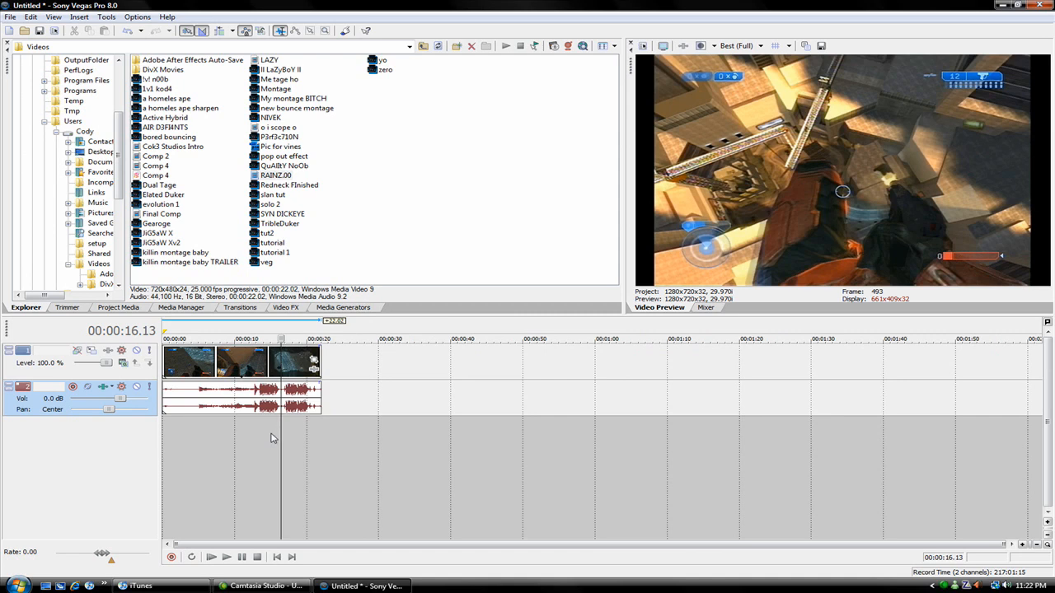
{"action": "mouse_move", "coordinate": [266, 458]}
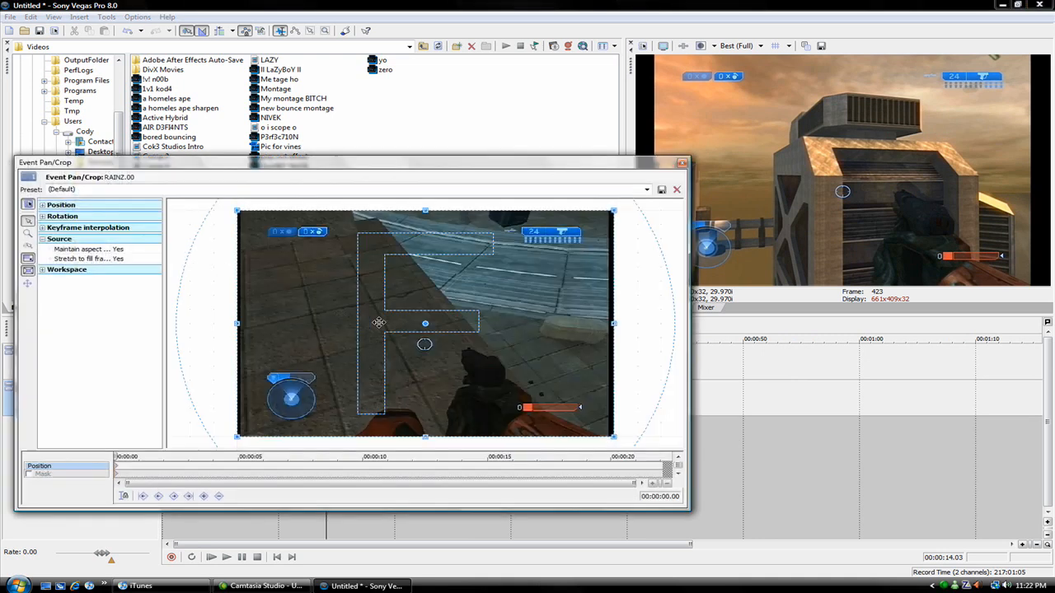
{"action": "left_click", "coordinate": [41, 239]}
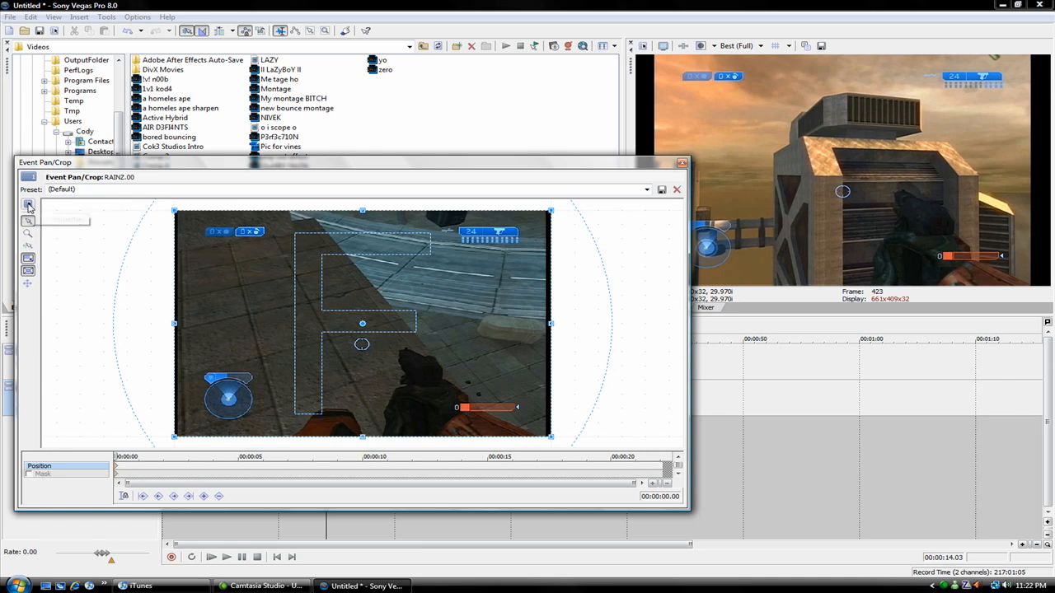
{"action": "left_click", "coordinate": [27, 204]}
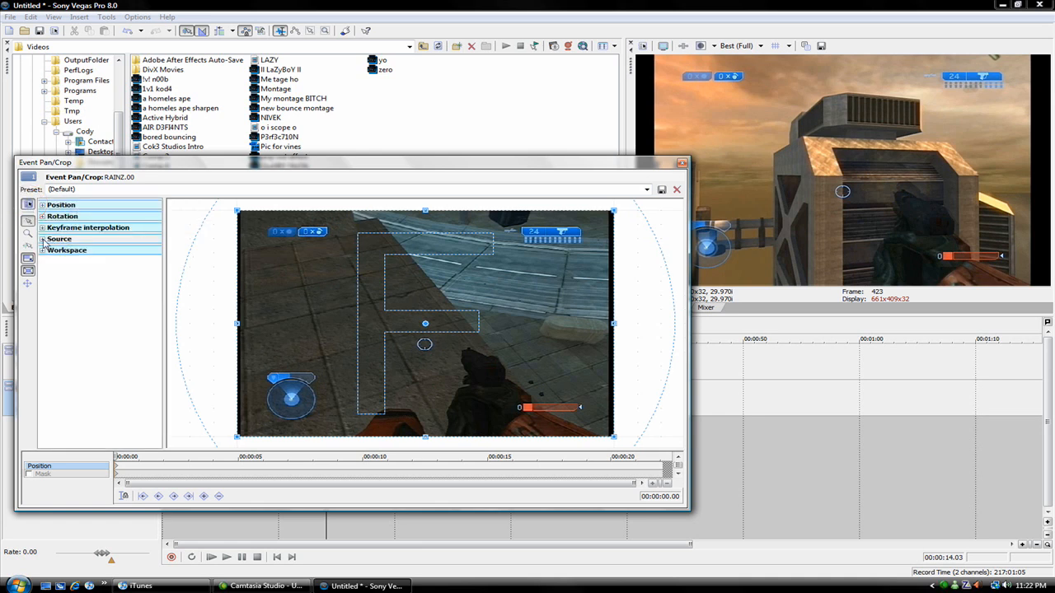
Set RAINZ.00's Source 'Maintain aspect ratio' to No, then close Event Pan/Crop.
{"action": "left_click", "coordinate": [41, 238]}
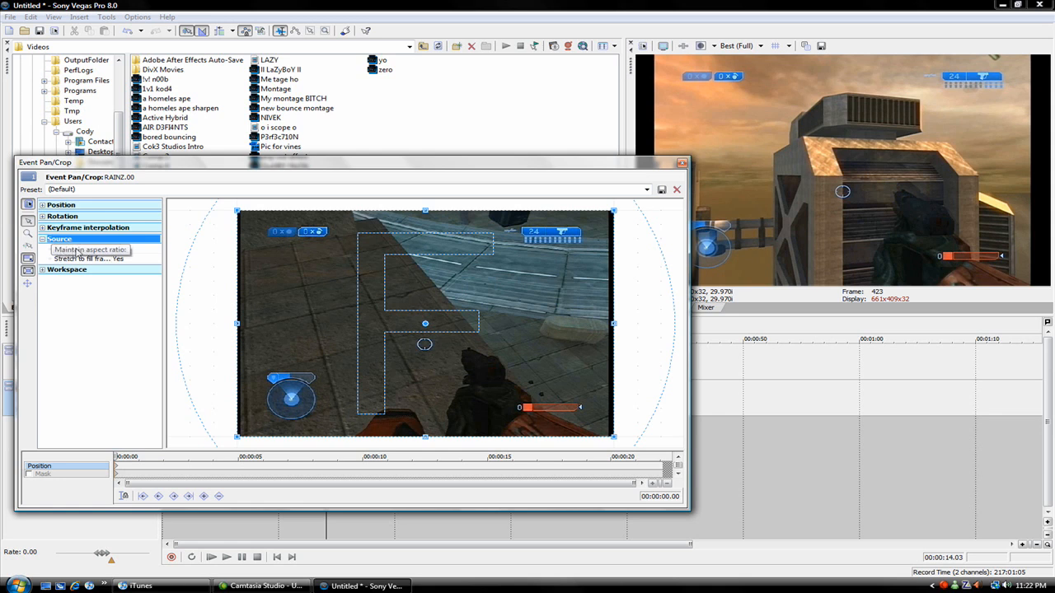
{"action": "left_click", "coordinate": [155, 249]}
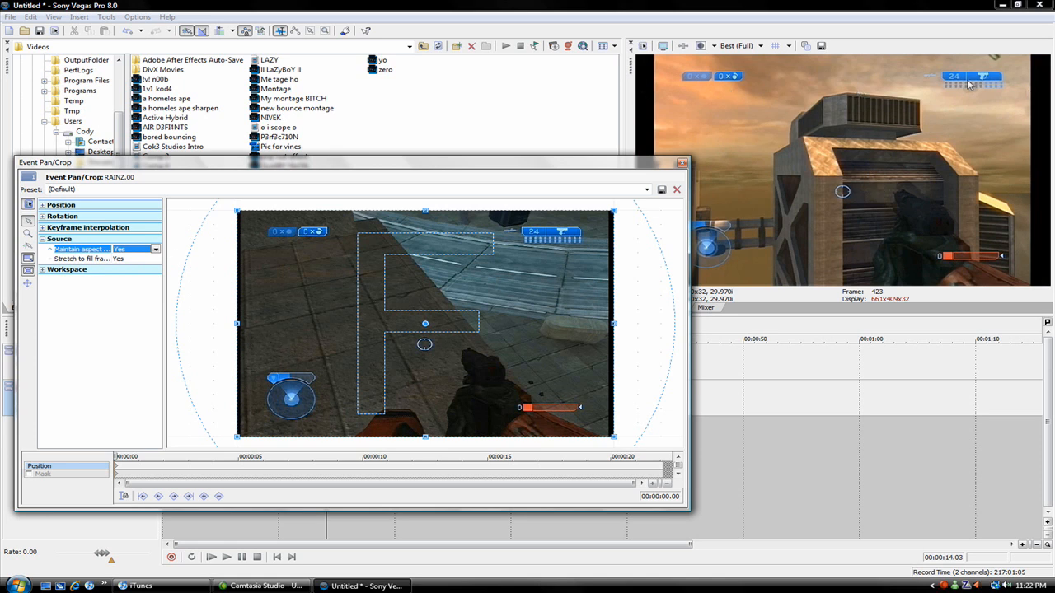
{"action": "left_click", "coordinate": [155, 249]}
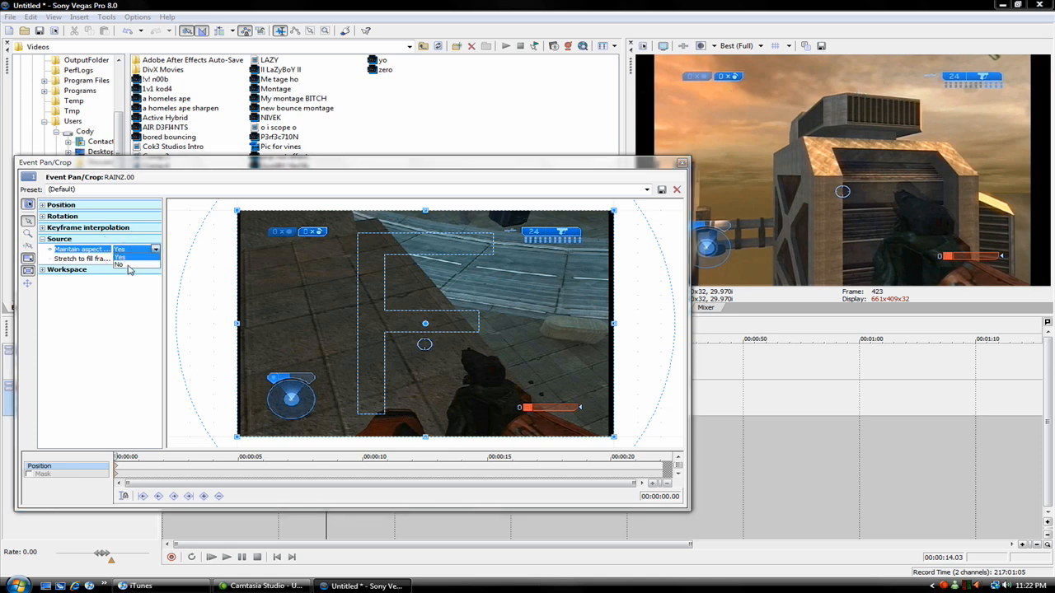
{"action": "left_click", "coordinate": [120, 249]}
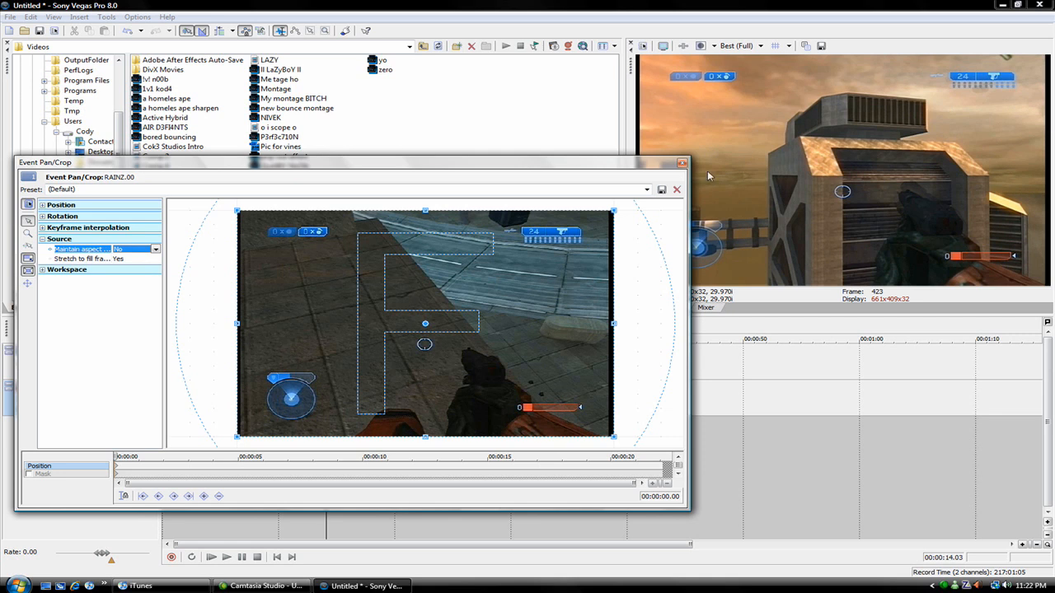
{"action": "left_click", "coordinate": [676, 190]}
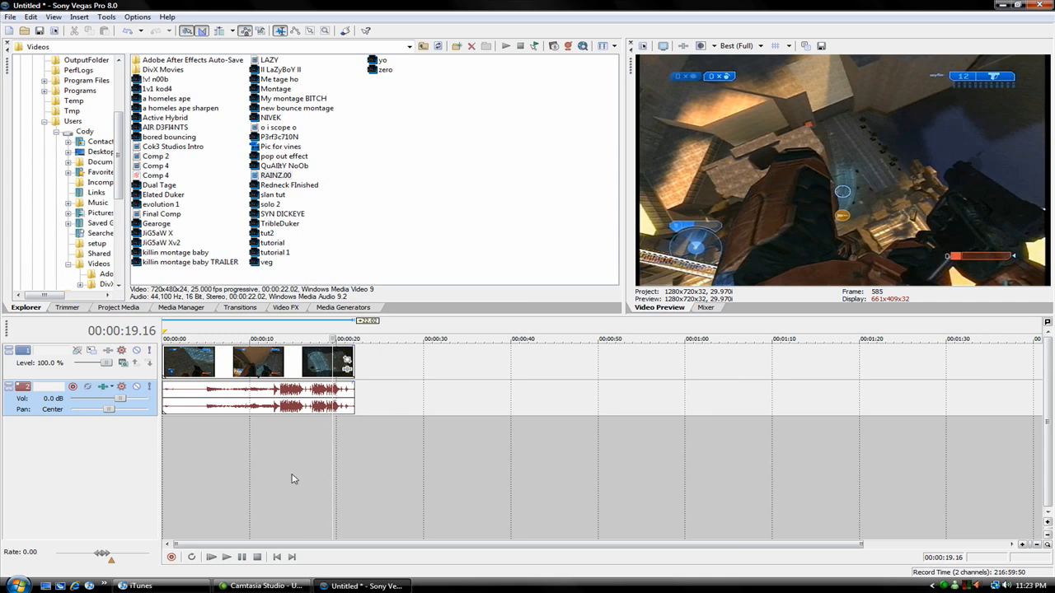
{"action": "mouse_move", "coordinate": [657, 266]}
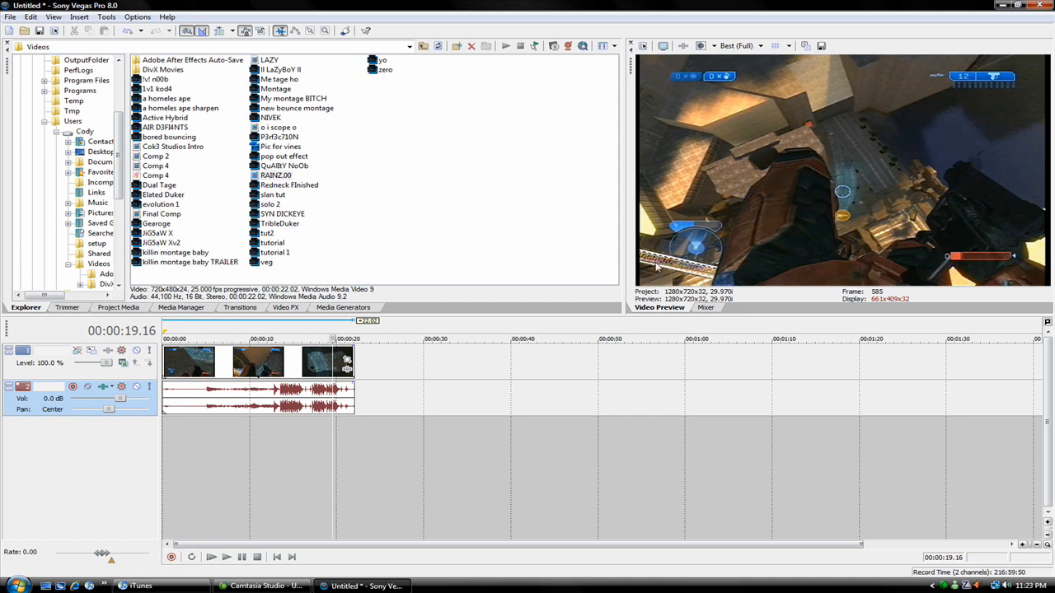
{"action": "mouse_move", "coordinate": [758, 239]}
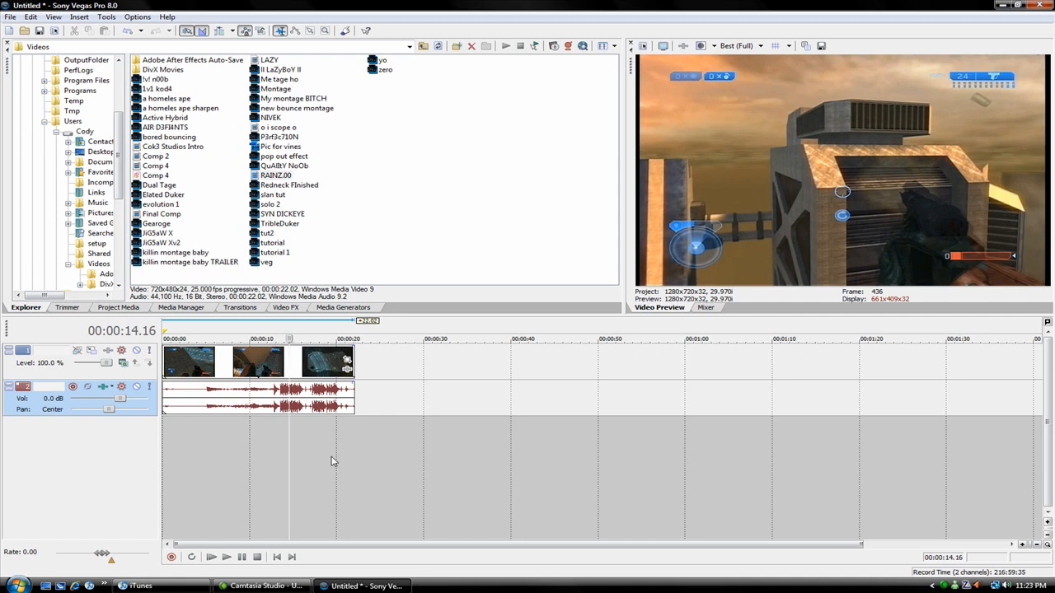
{"action": "mouse_move", "coordinate": [337, 466]}
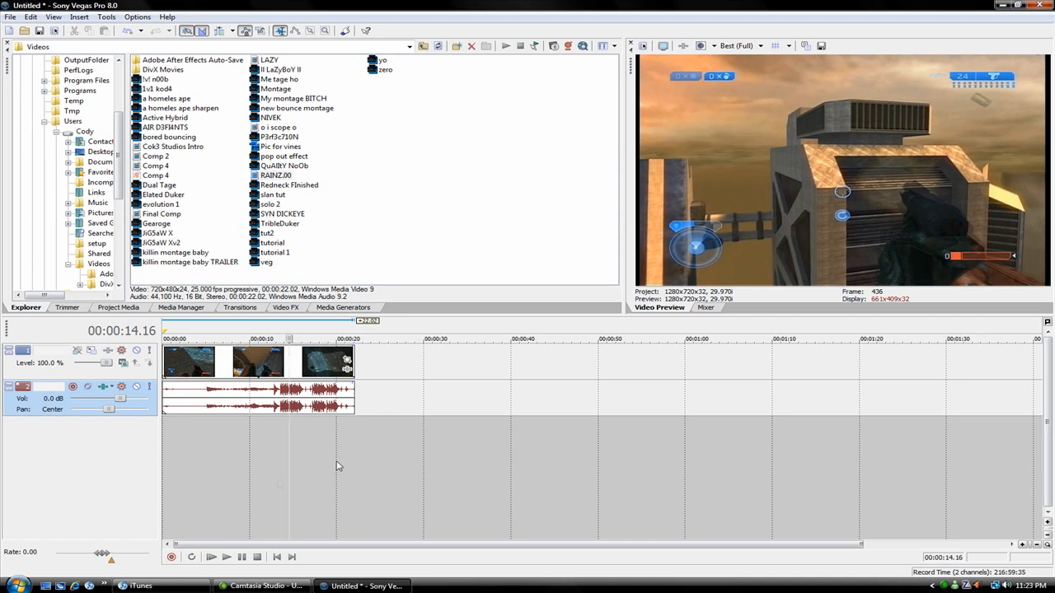